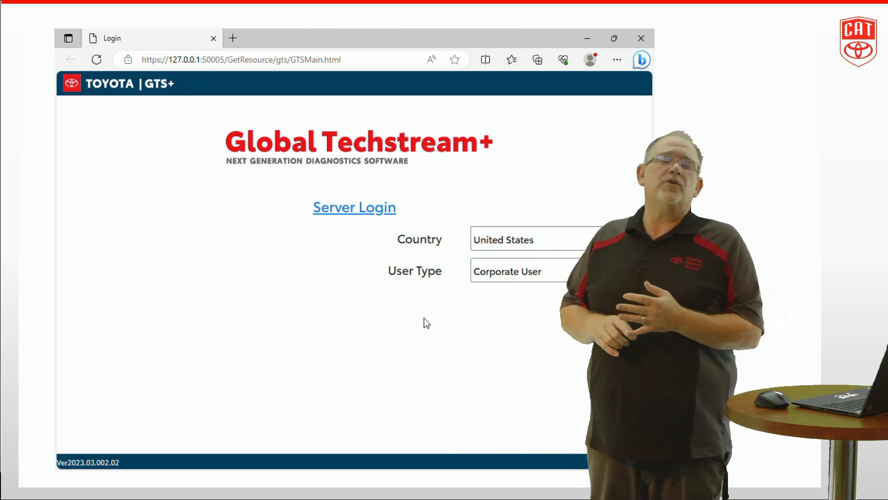
mouse_move(353, 214)
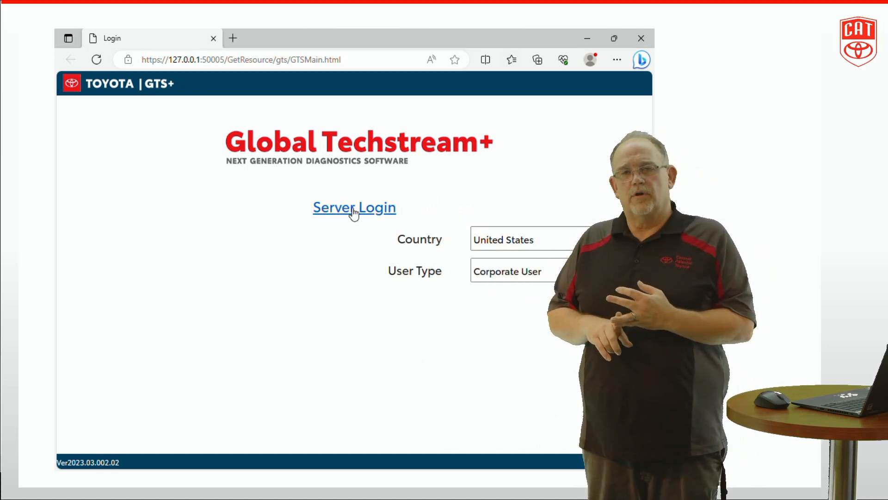
mouse_move(347, 216)
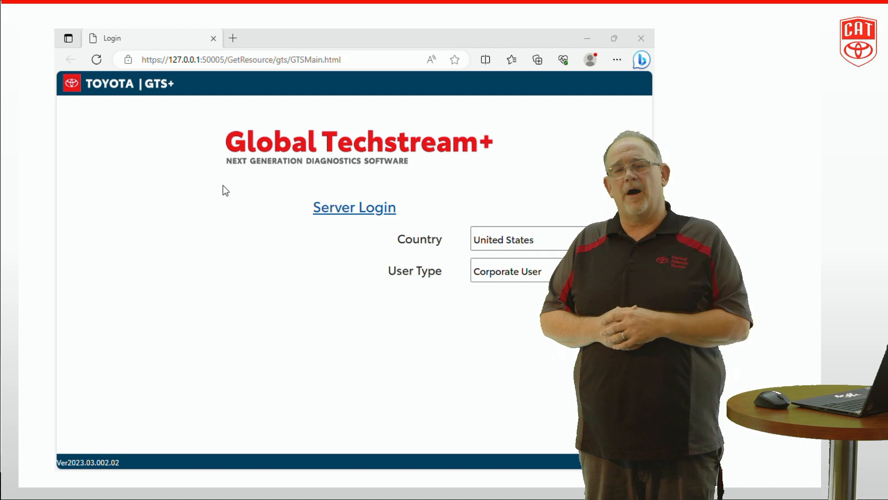
- Log in to the GTS+ server so the 2016 Tacoma VIN and details load
click(353, 208)
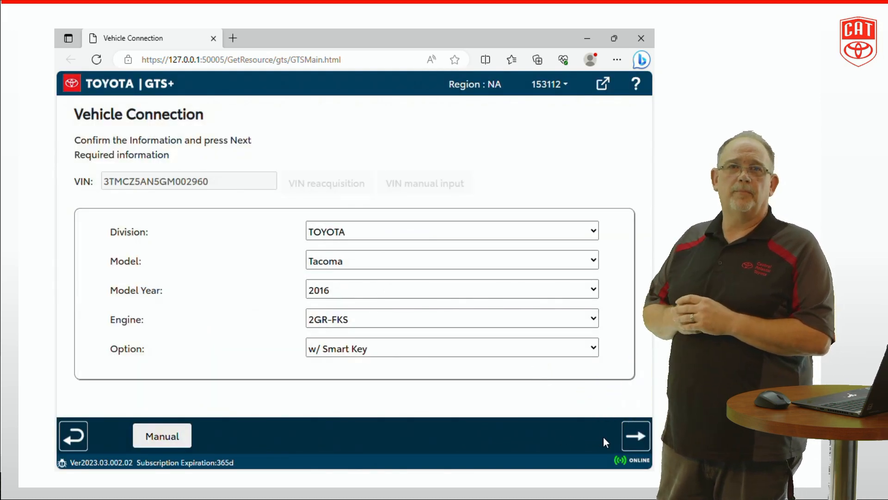
- Confirm the 2016 Tacoma details and finish the connection wizard to the Main Menu
click(637, 438)
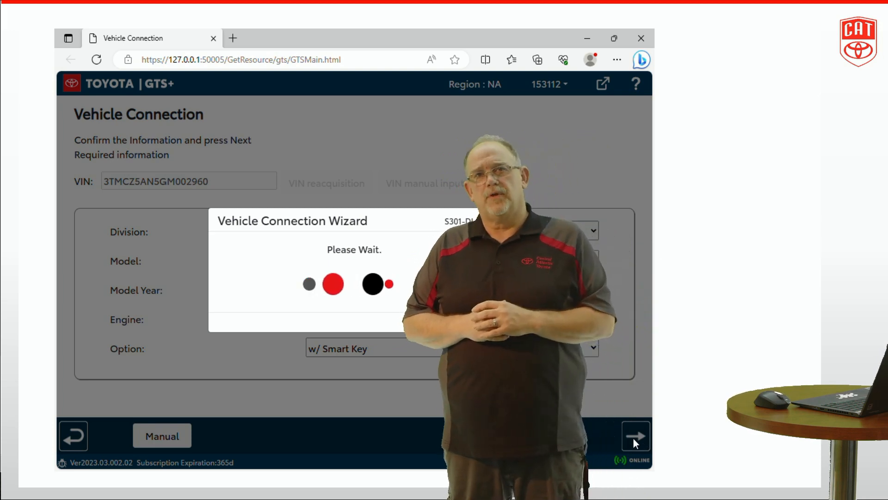
click(636, 435)
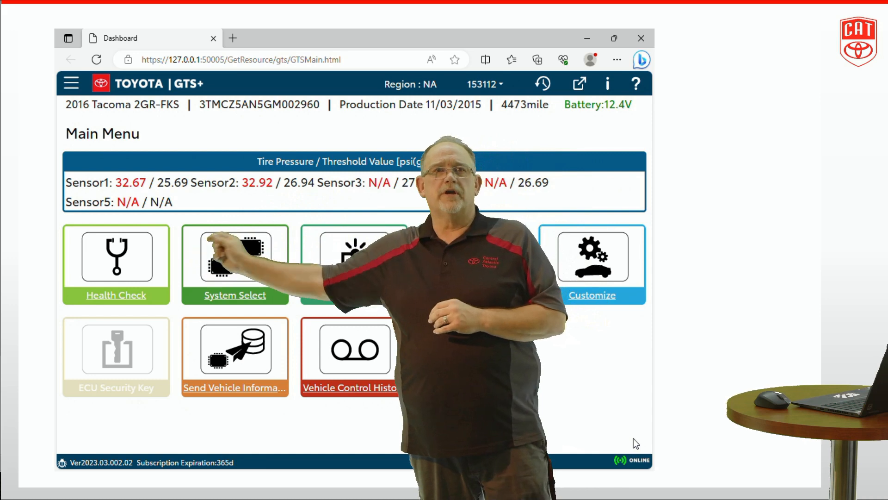
- Run a Health Check, view Engine details, then return to the results list
click(116, 258)
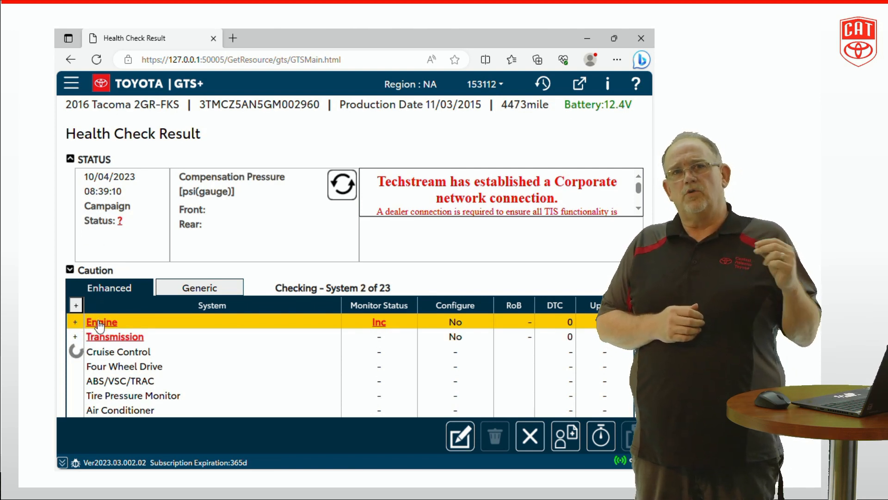
click(101, 322)
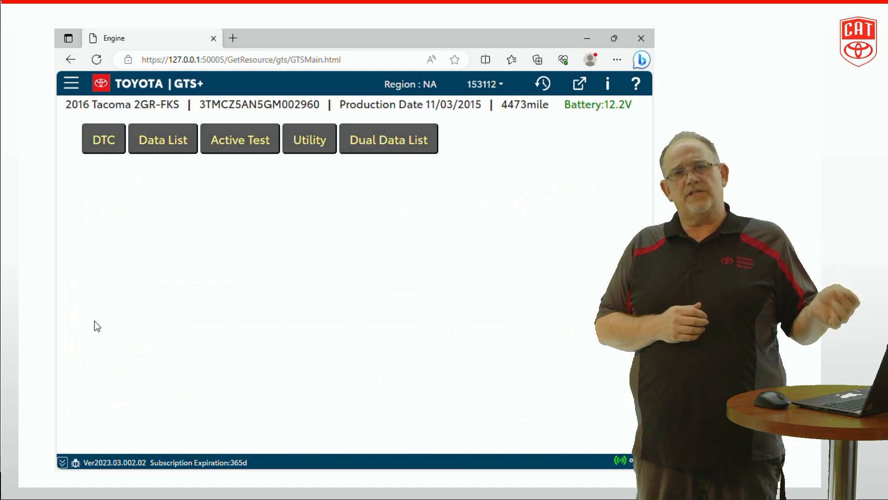
click(104, 139)
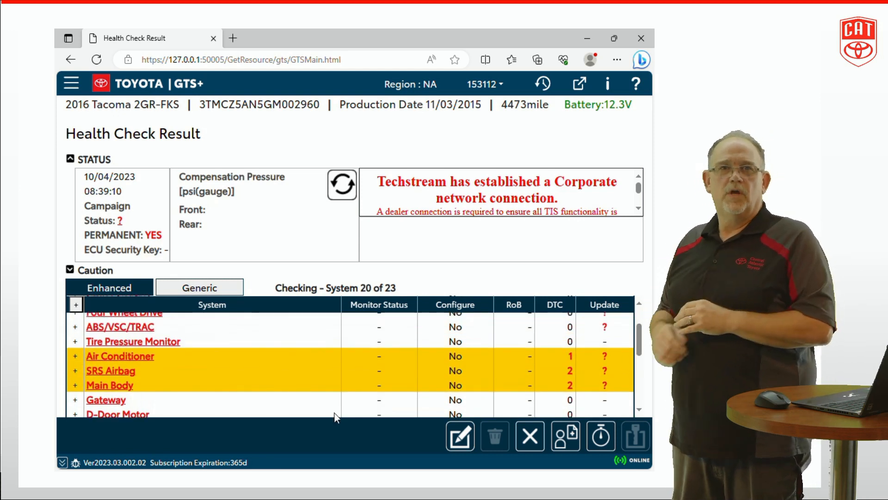
mouse_move(114, 391)
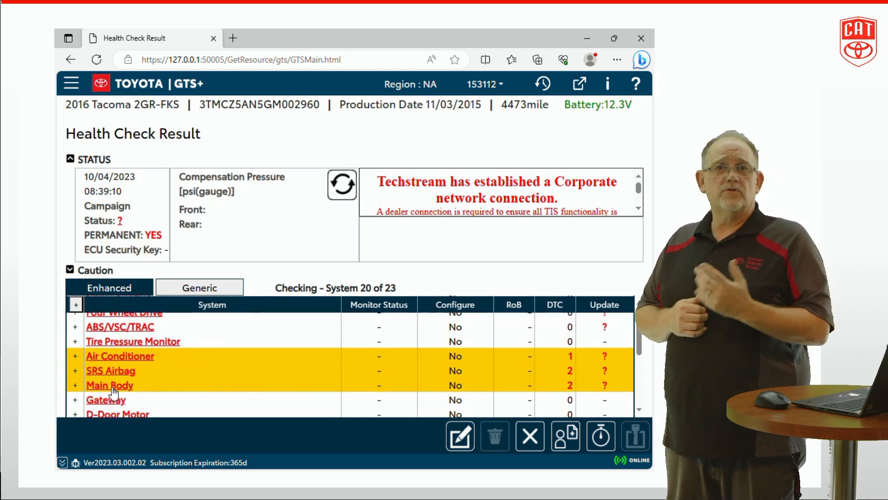
- Open Main Body stored data showing history codes B1206 and B2322
click(110, 384)
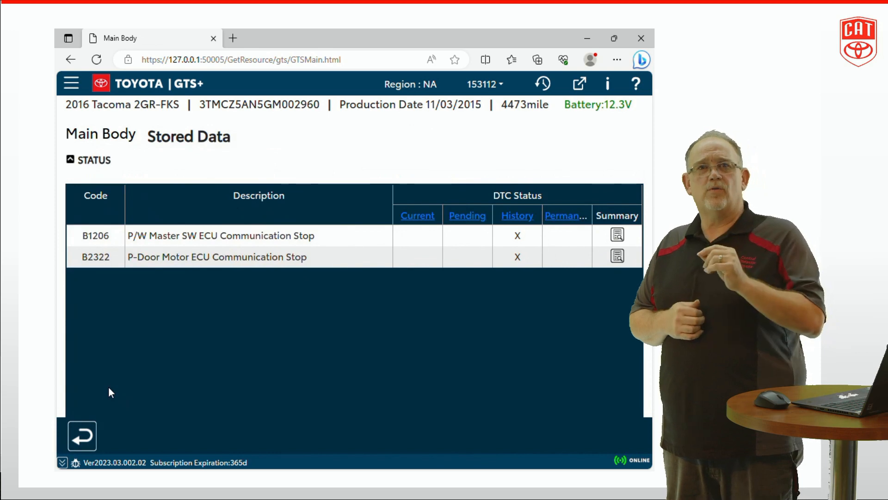
mouse_move(152, 330)
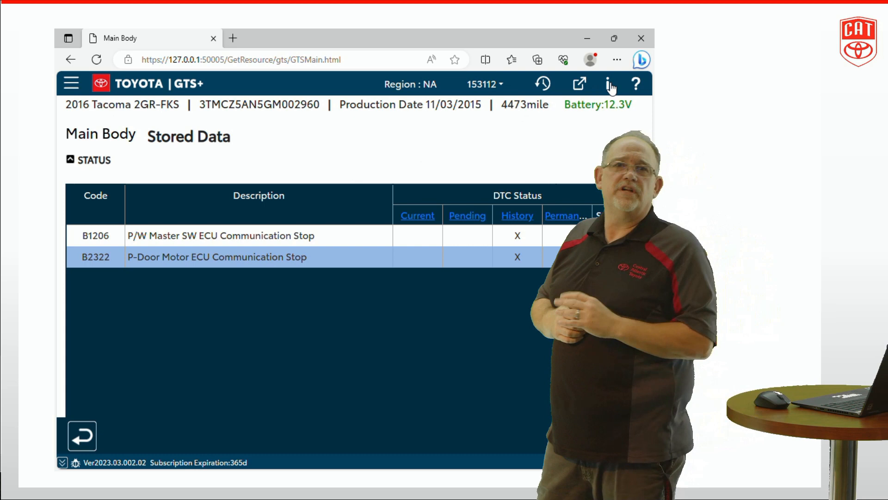
- Look up B2322 in TIS and list its repair manual (RM) documents
click(609, 84)
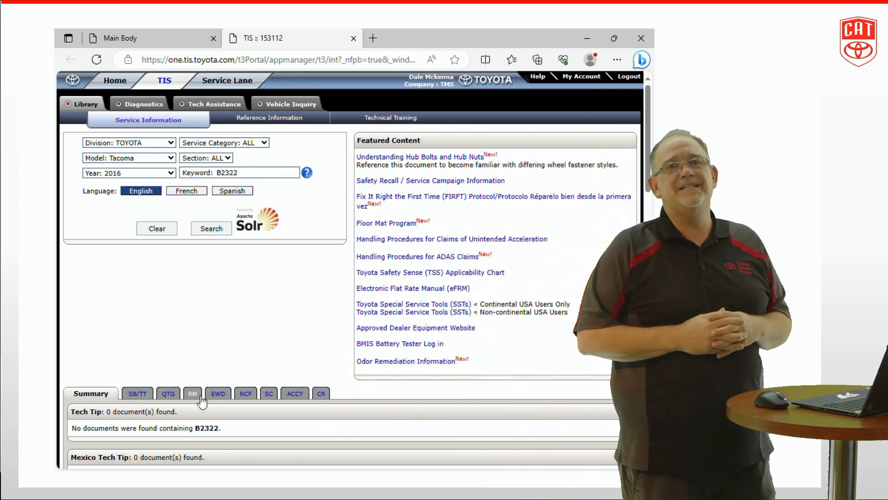
click(193, 393)
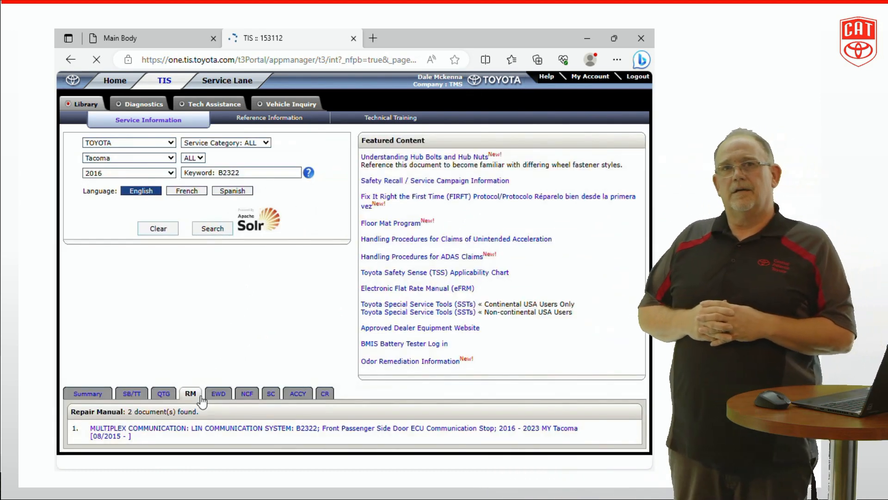